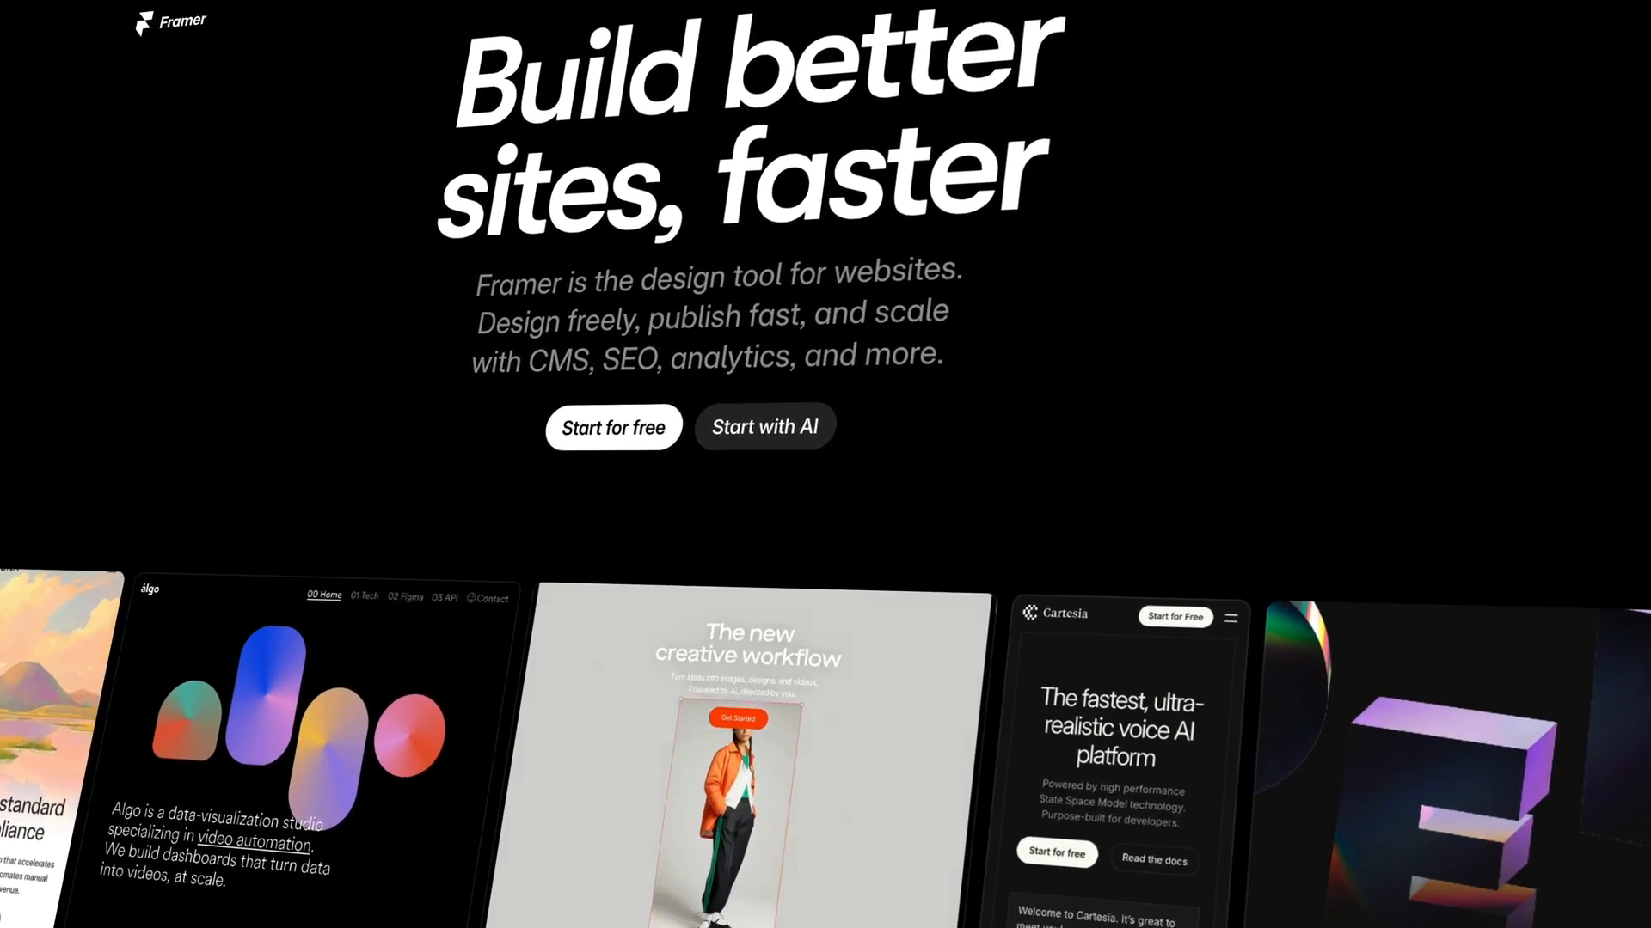
Scroll down the canvas to the grid of portrait cards.
{"action": "scroll", "scroll_direction": "down", "scroll_amount": 3}
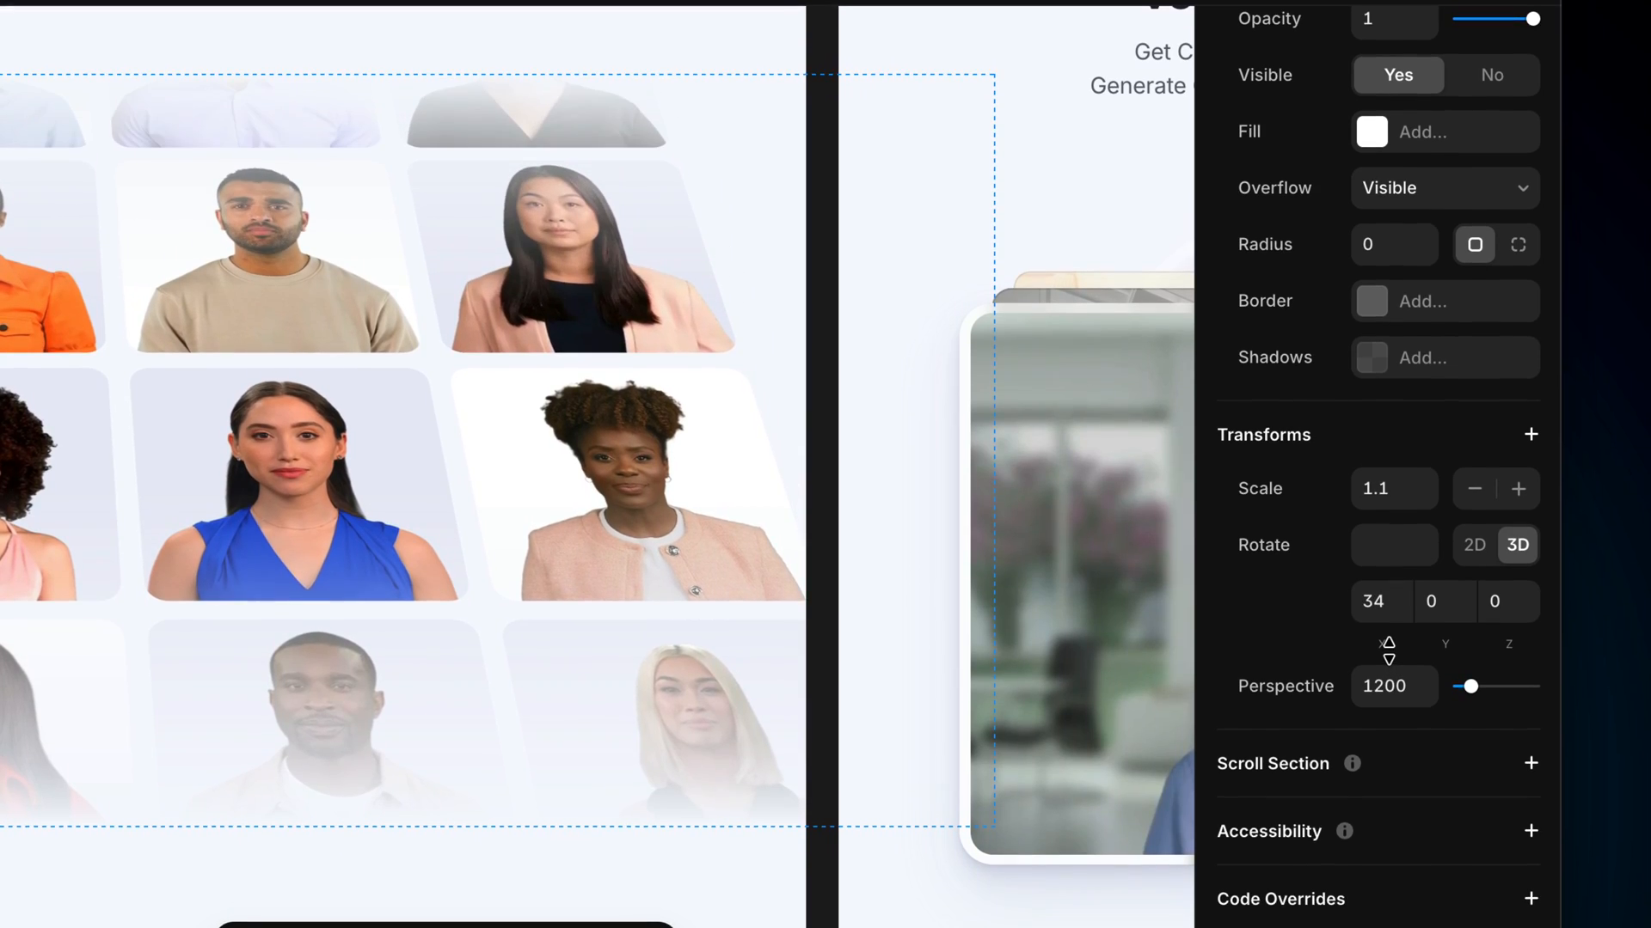
Pick the Vector oval tool, browse Phosphor icons, rotate the slideshow, and export the globe at 2x.
{"action": "left_click", "coordinate": [534, 152]}
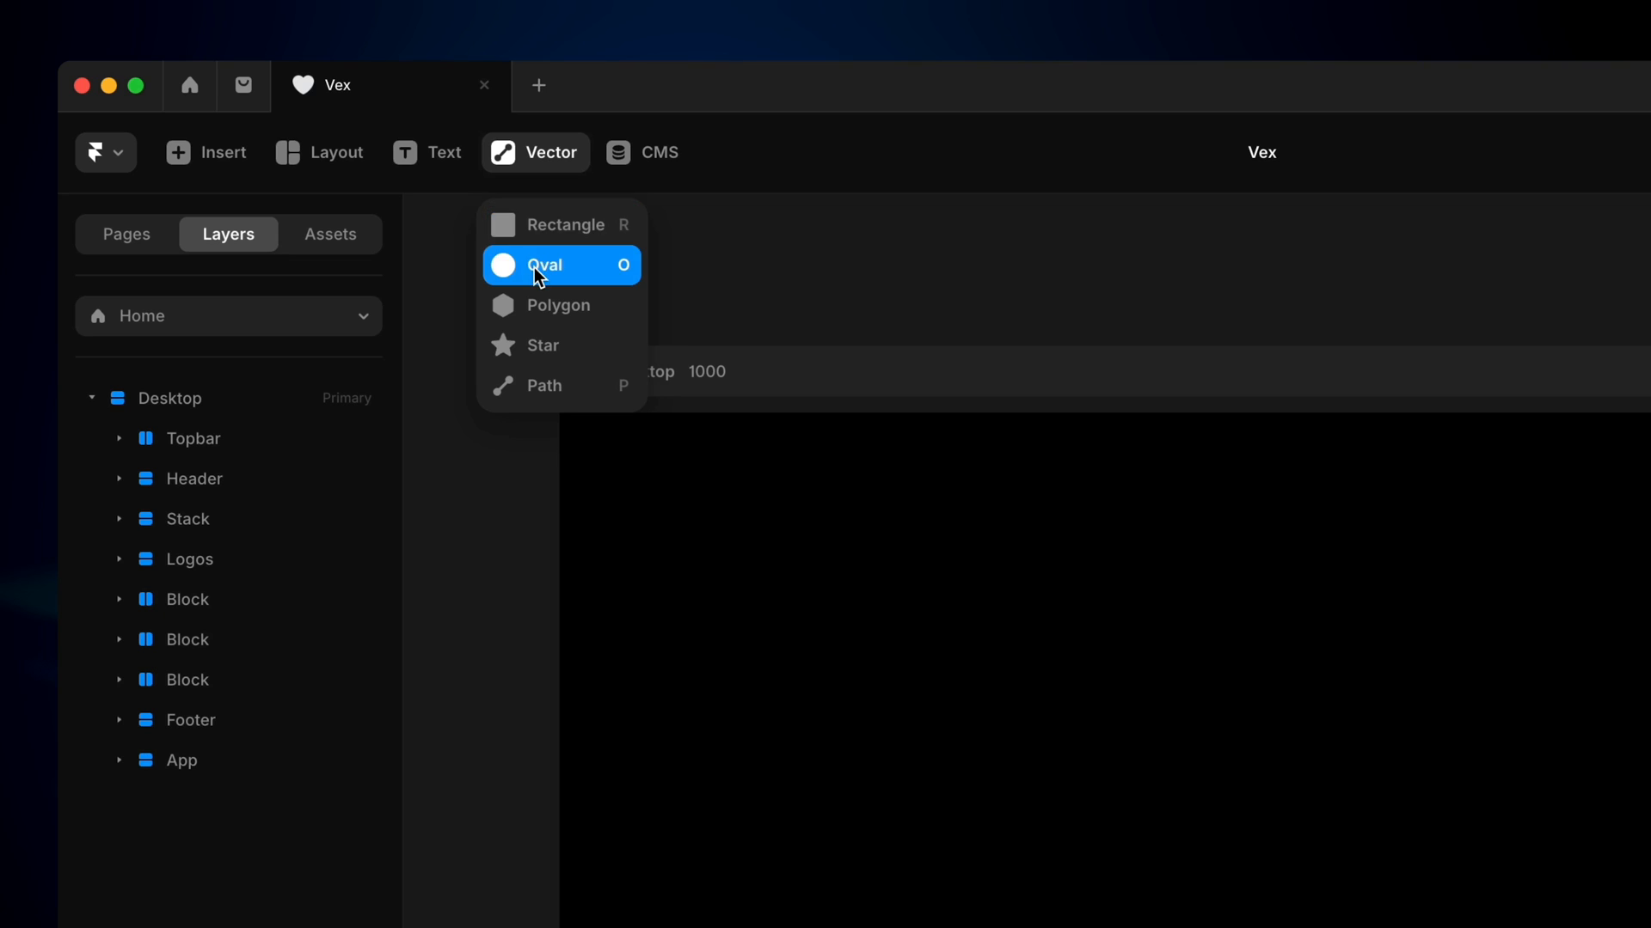
{"action": "left_click", "coordinate": [544, 264]}
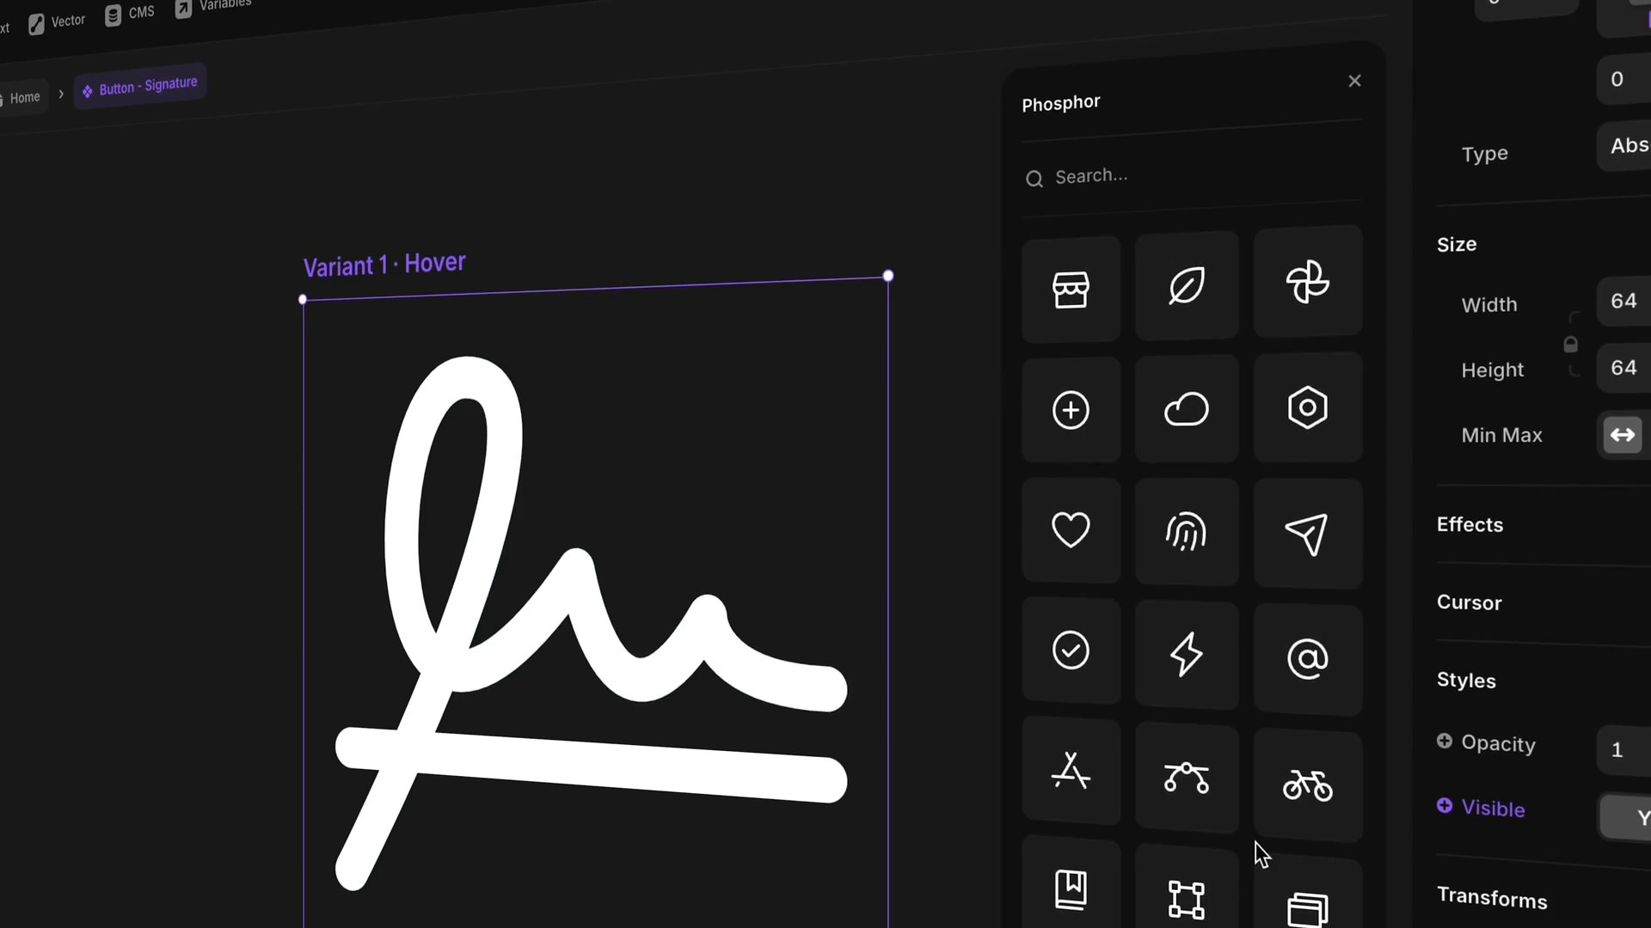
{"action": "scroll", "scroll_direction": "down", "scroll_amount": 3}
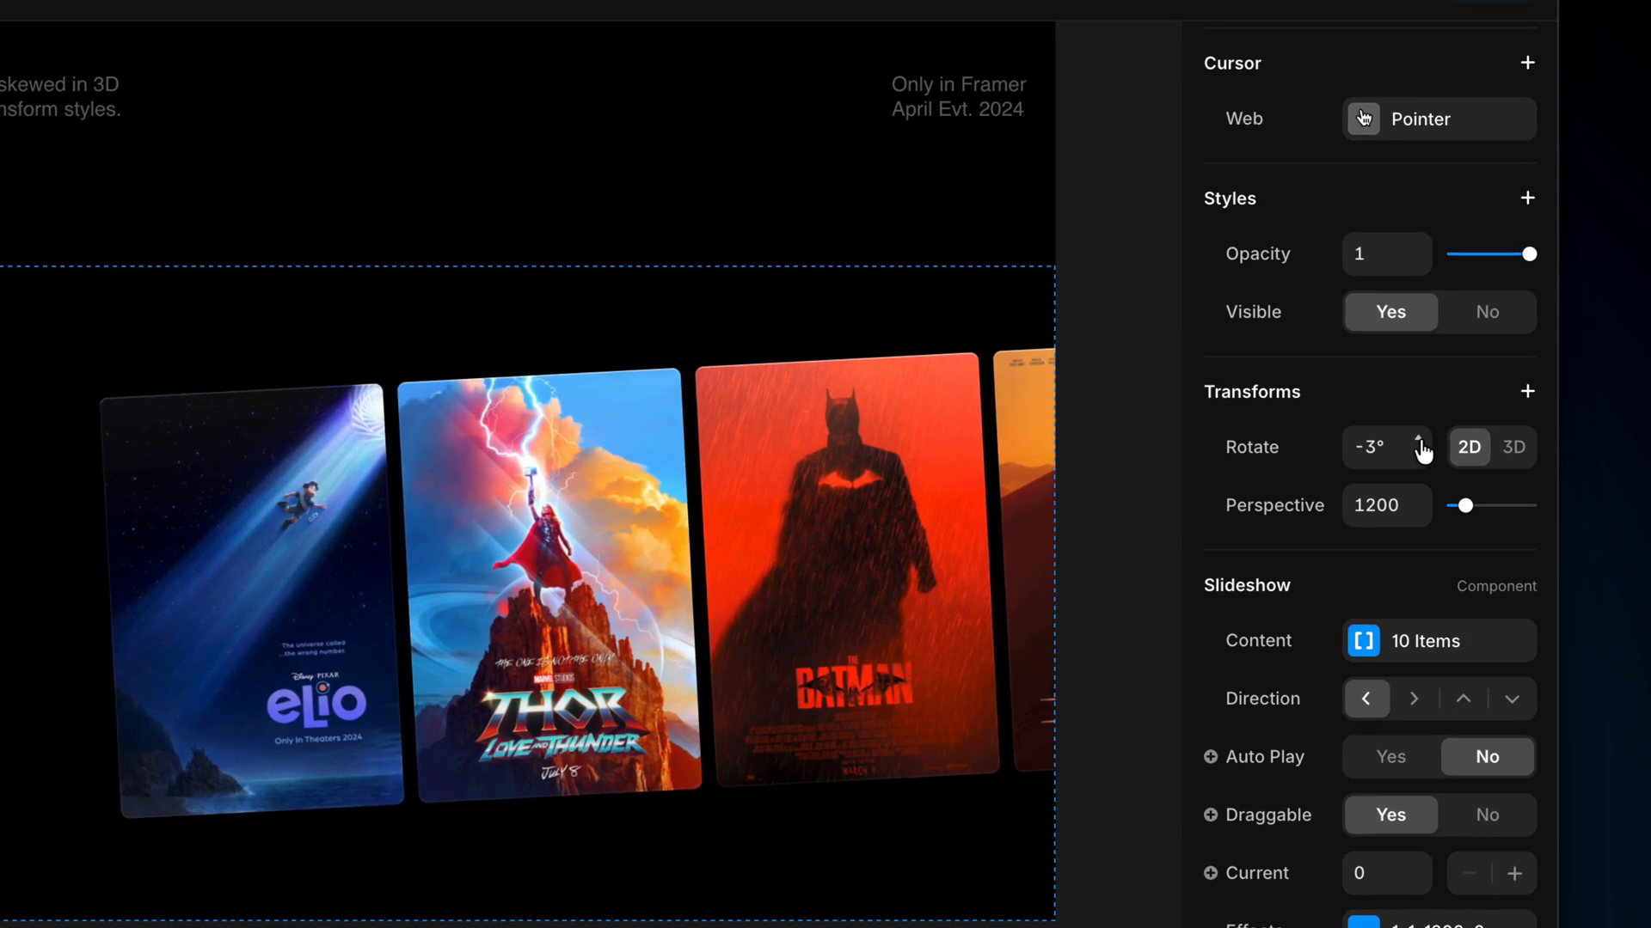
{"action": "left_click", "coordinate": [1513, 446]}
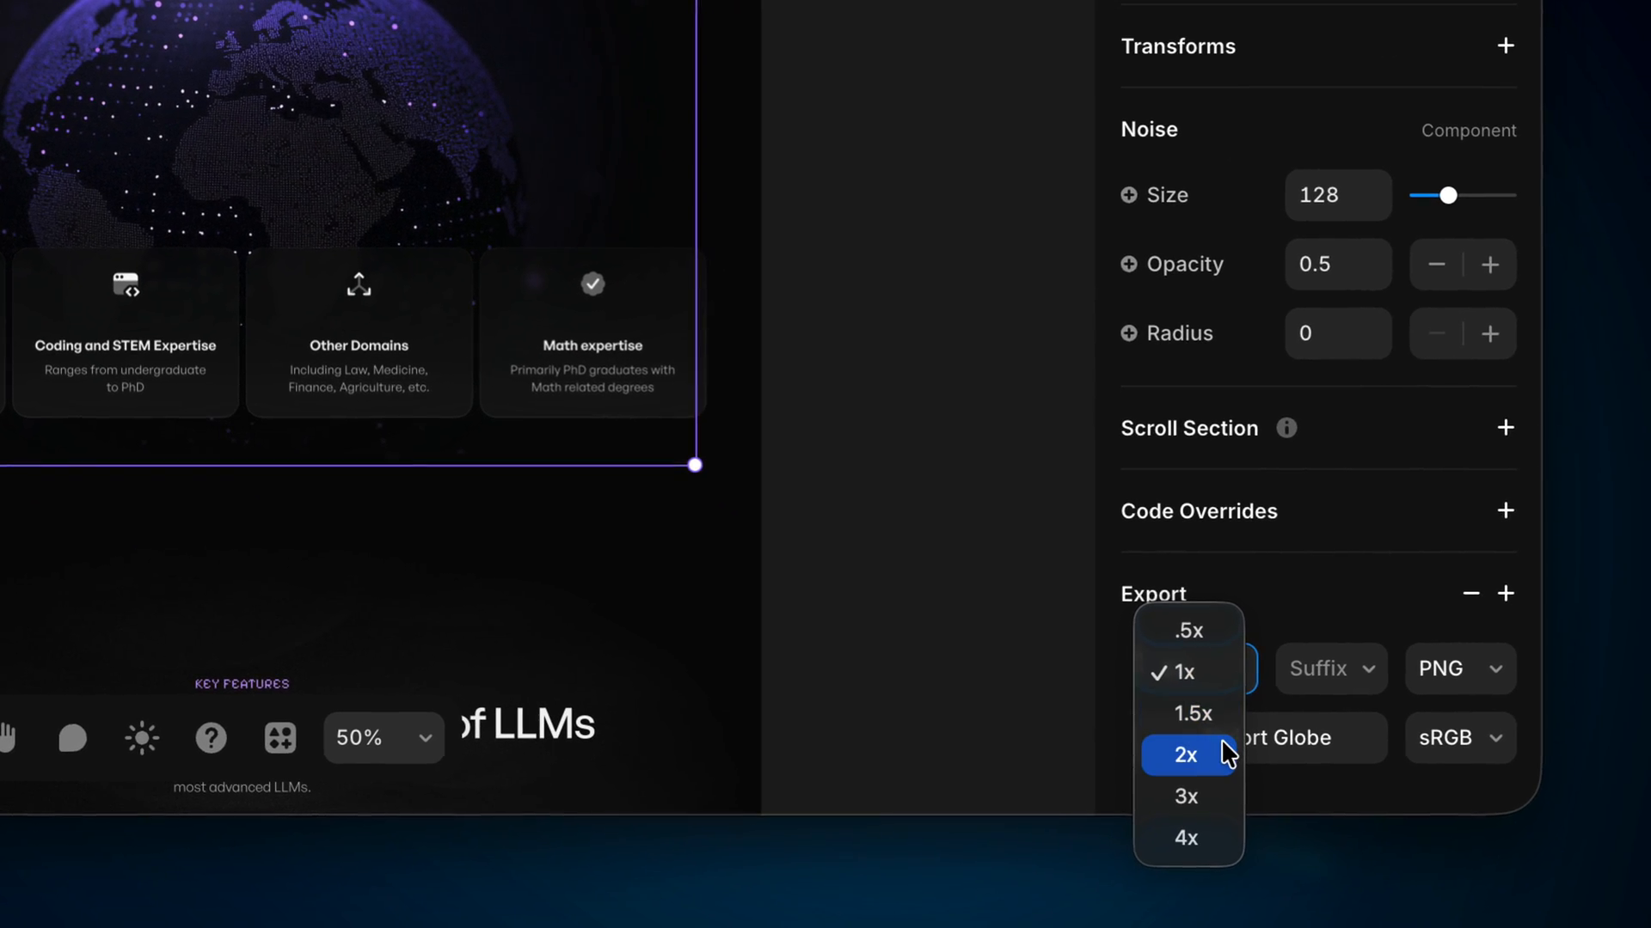
{"action": "left_click", "coordinate": [1183, 755]}
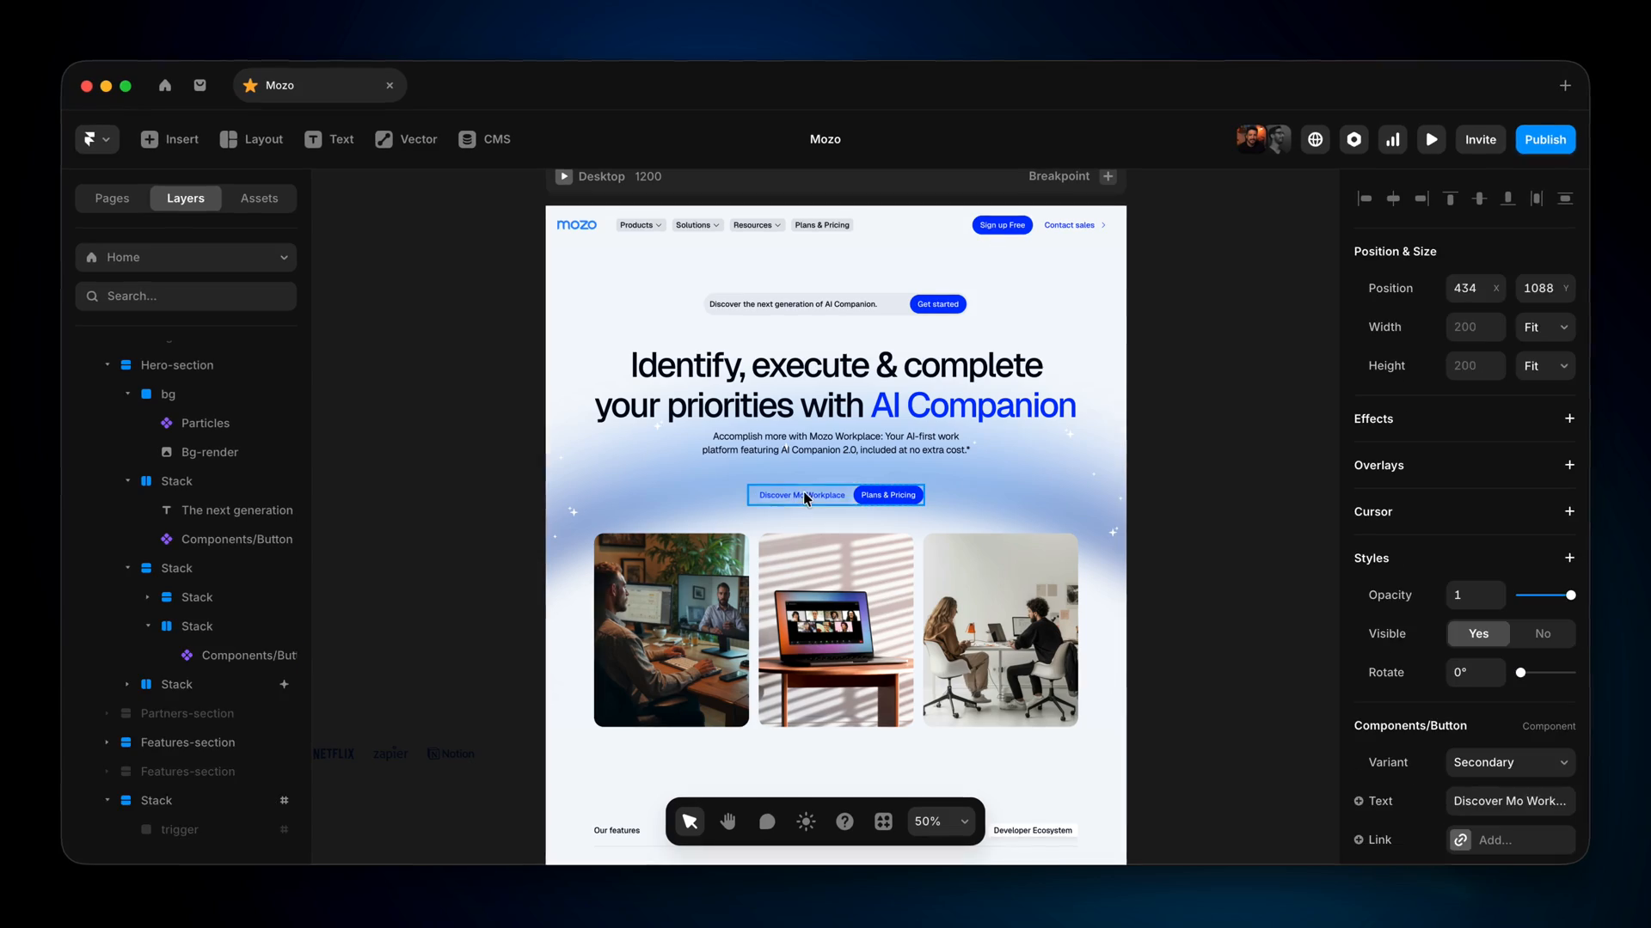
Select the hero button, then the paragraph under the headline in Header 5.
{"action": "left_click", "coordinate": [831, 442]}
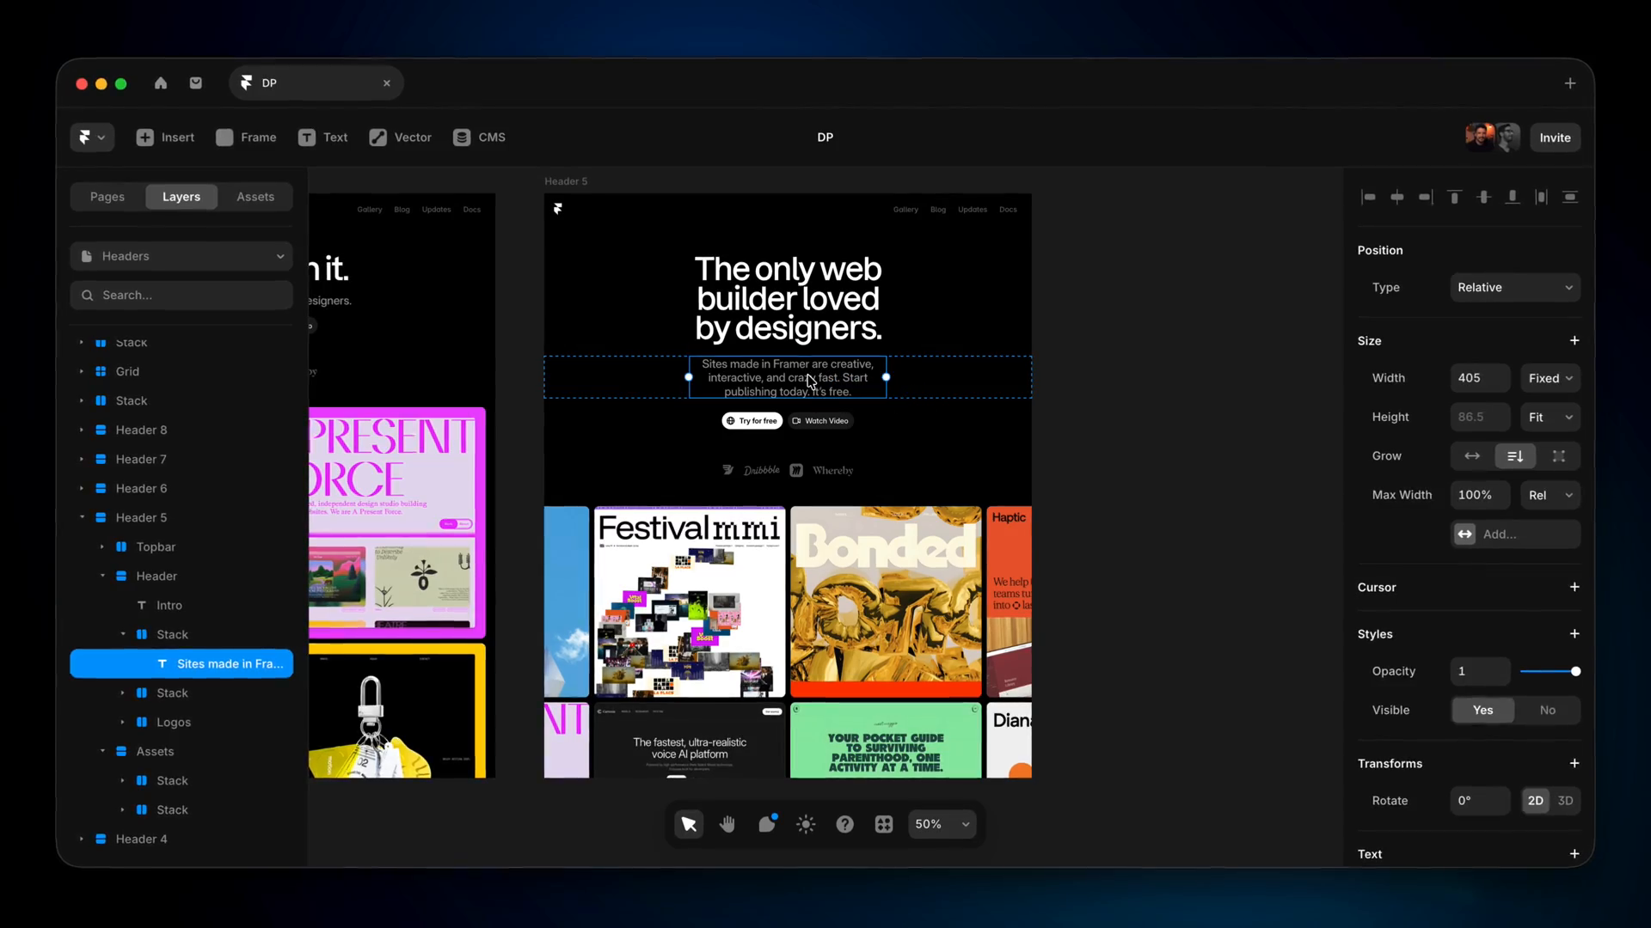
{"action": "left_click", "coordinate": [158, 576]}
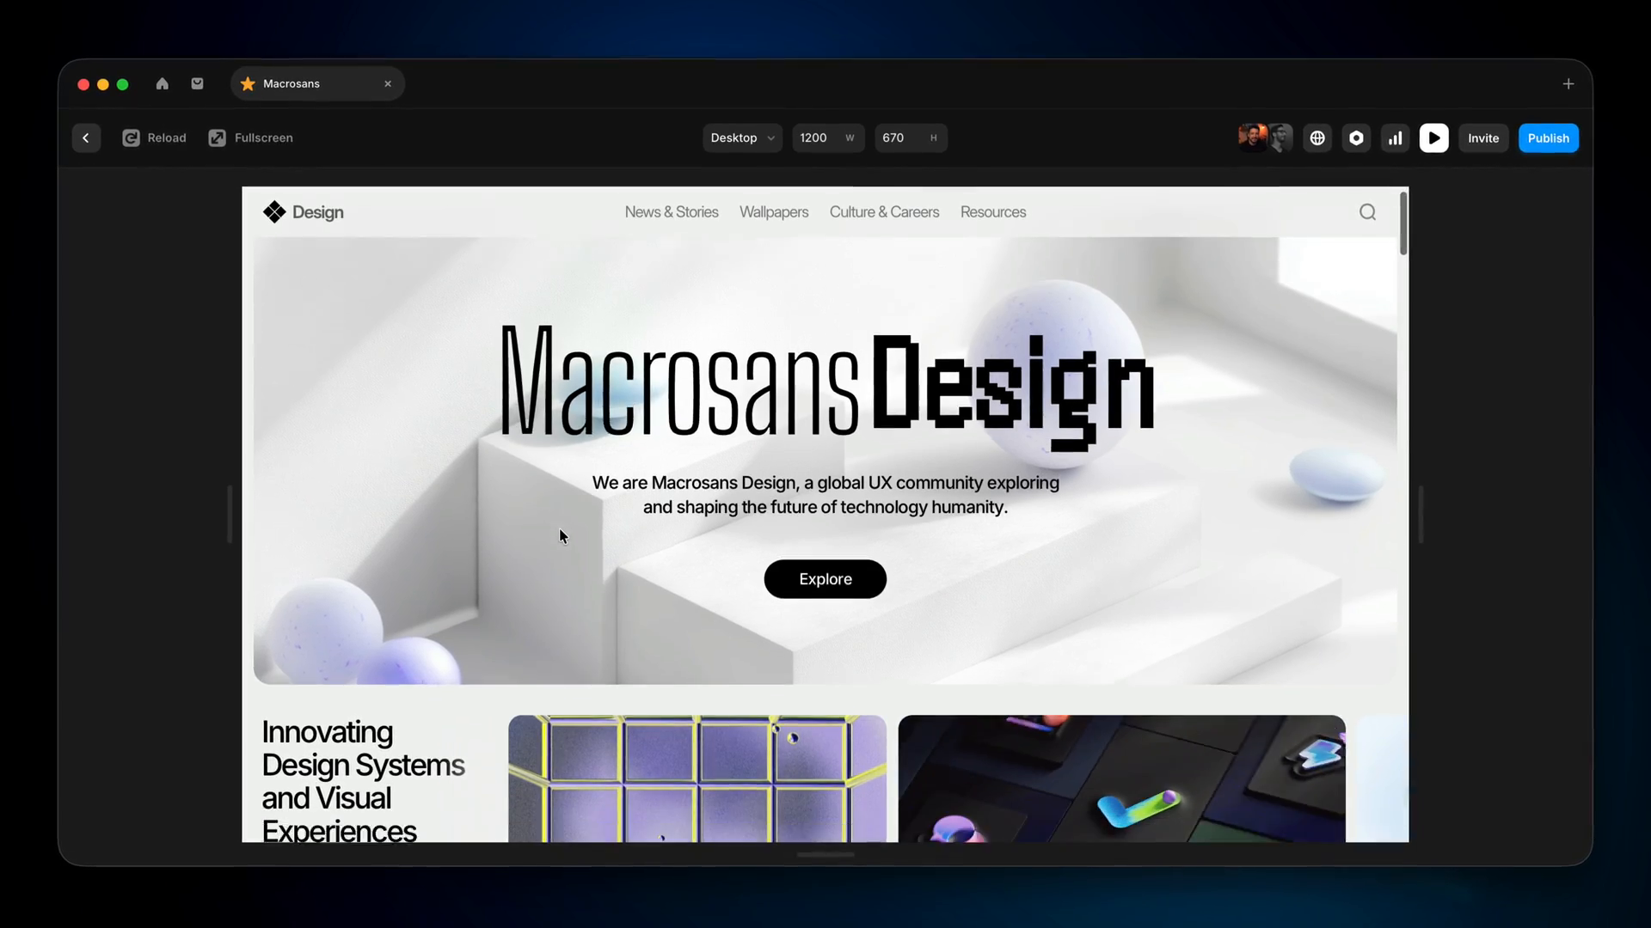
Browse the Sections insert panel and add a landing section to the Desktop page.
{"action": "scroll", "scroll_direction": "down", "scroll_amount": 3}
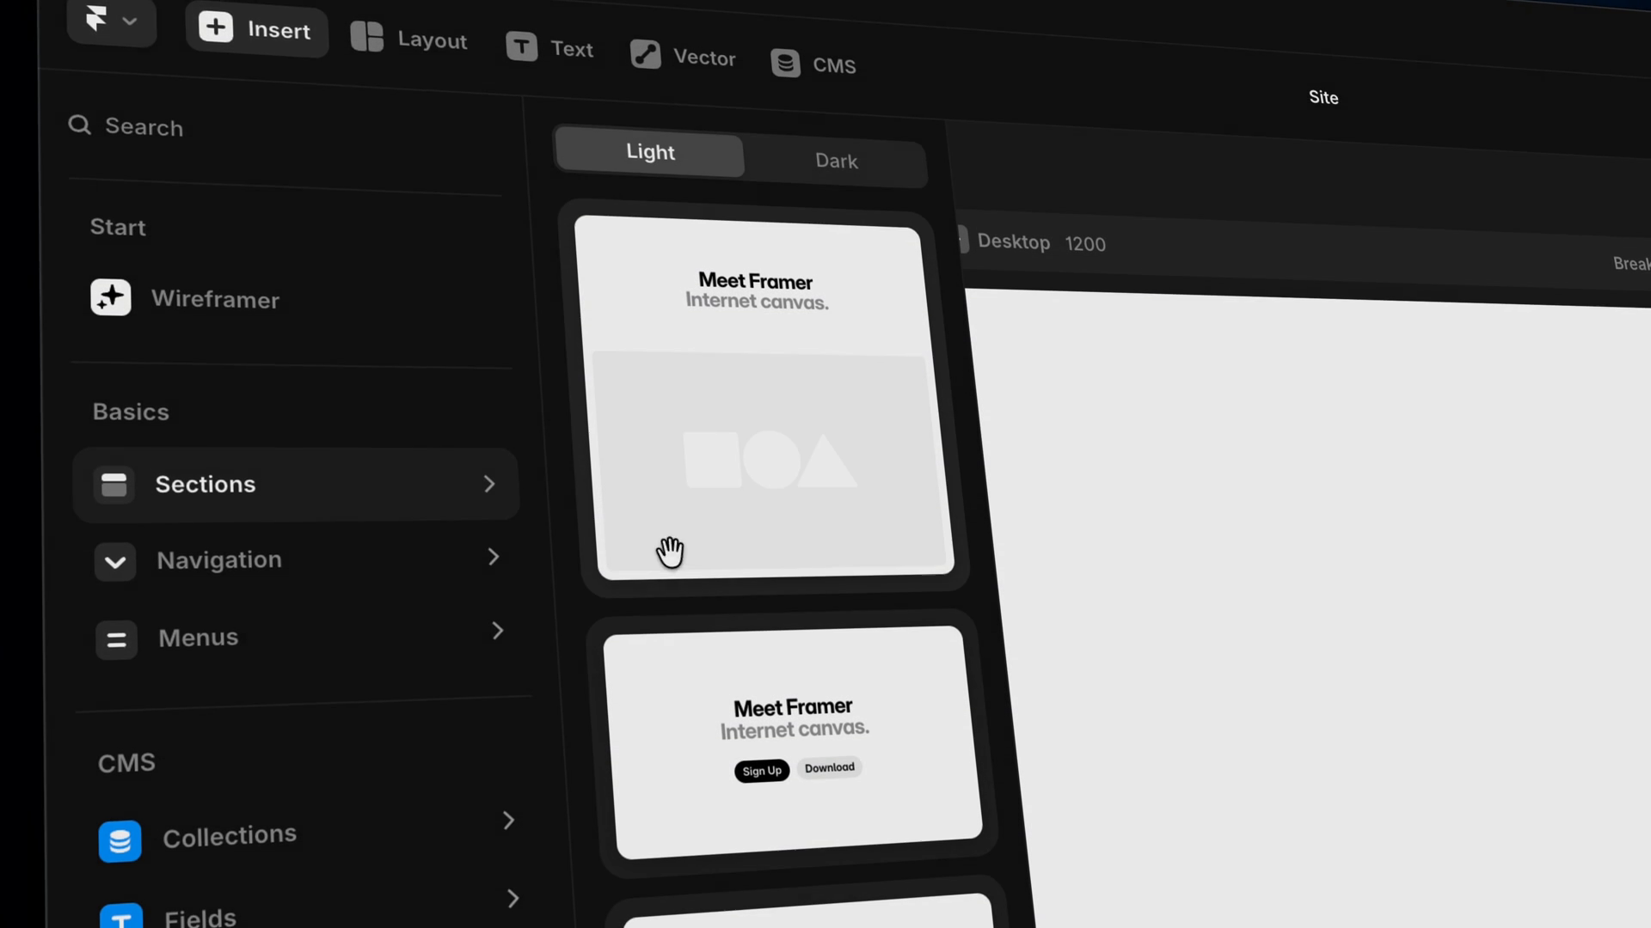
{"action": "scroll", "scroll_direction": "down", "scroll_amount": 3}
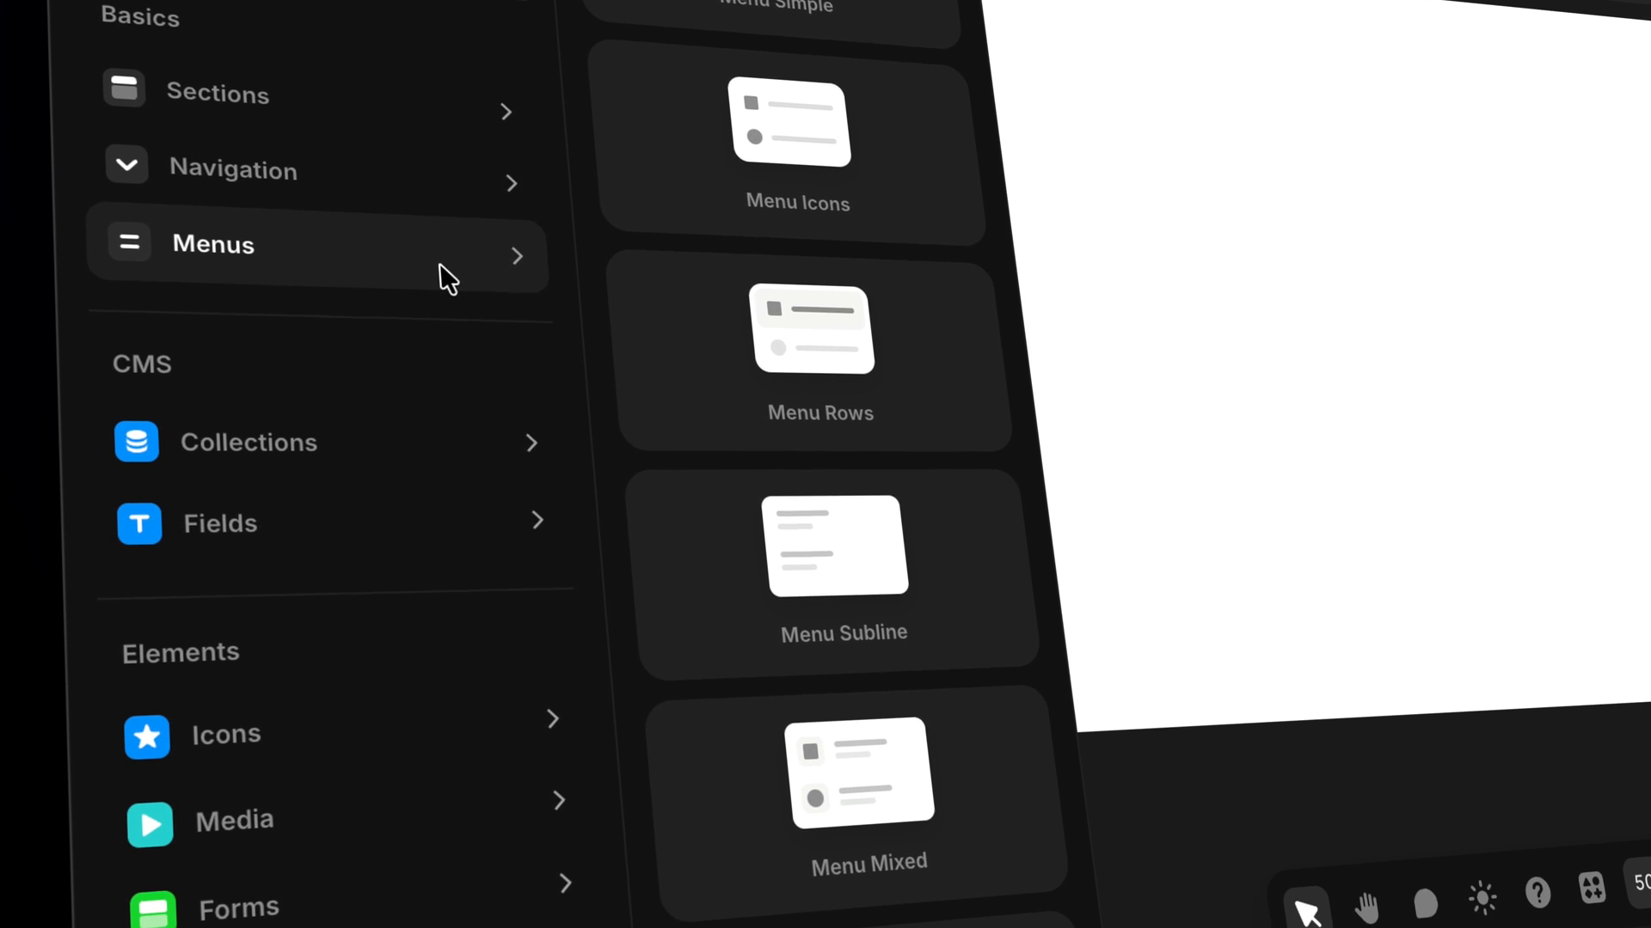
{"action": "scroll", "scroll_direction": "down", "scroll_amount": 3}
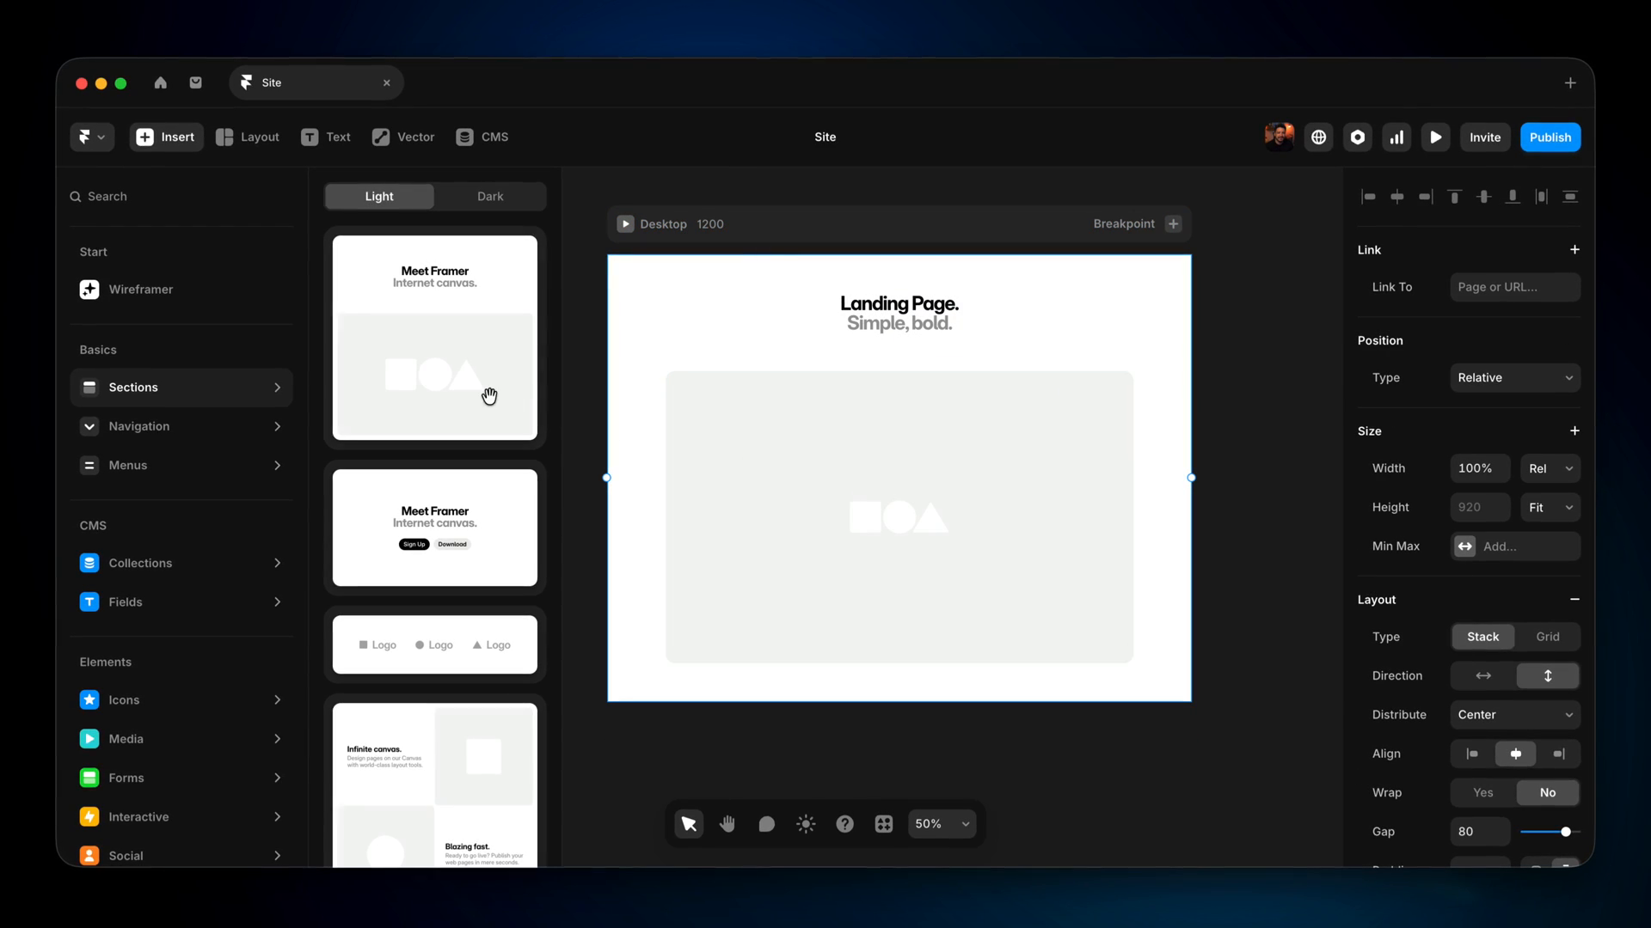
{"action": "left_click", "coordinate": [137, 427]}
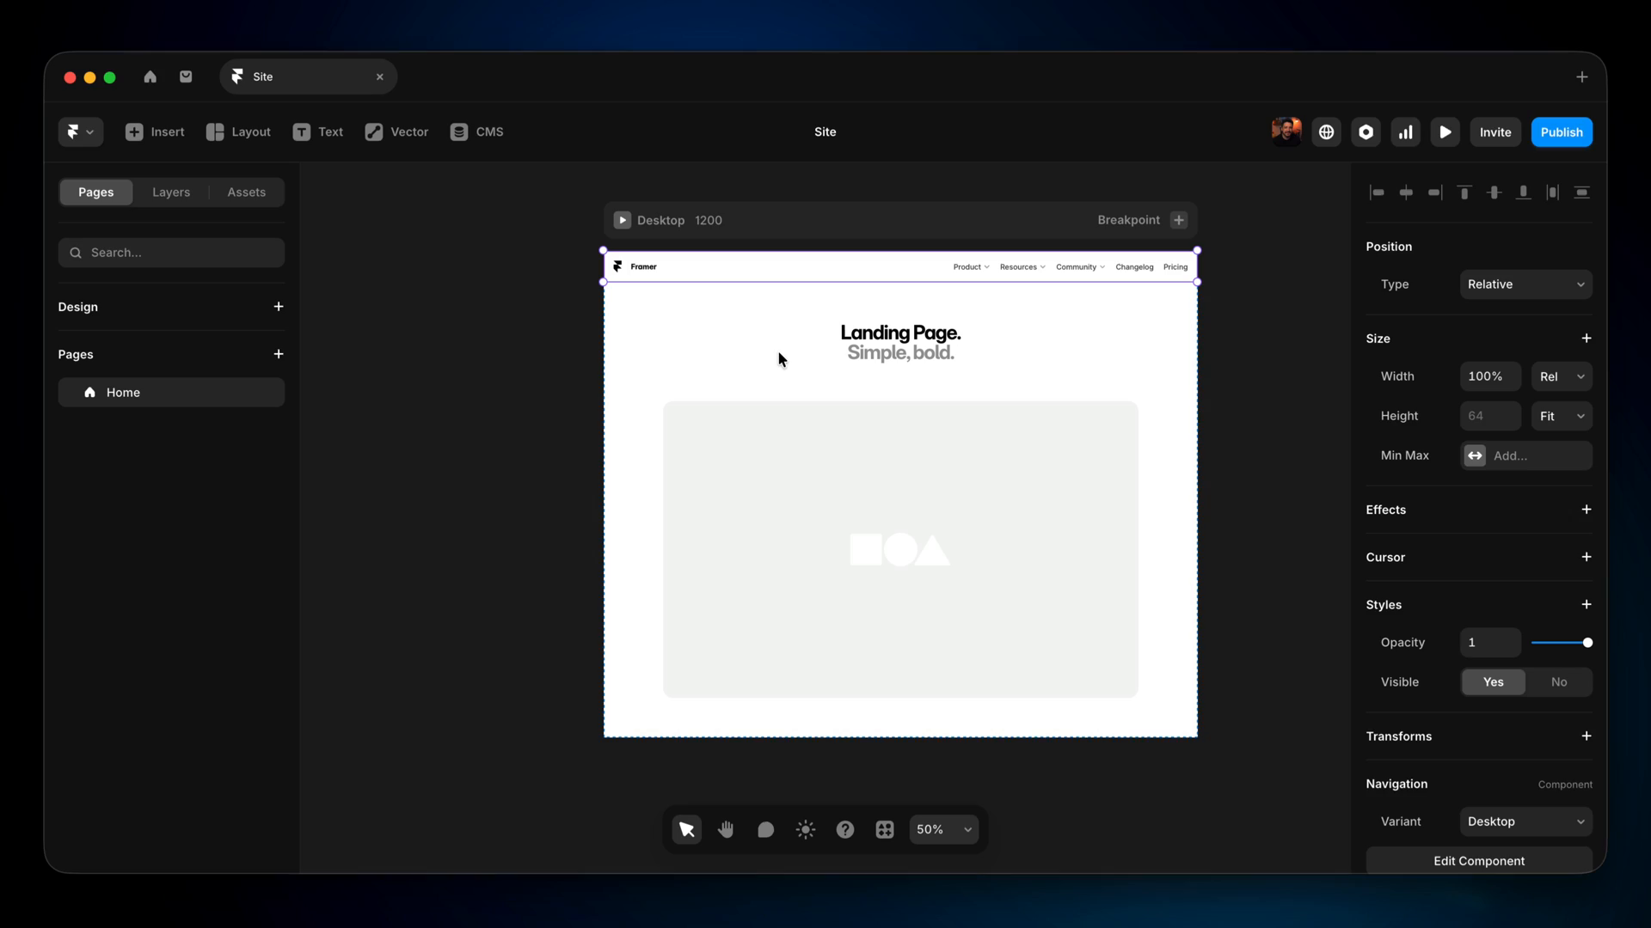
{"action": "left_click", "coordinate": [154, 132]}
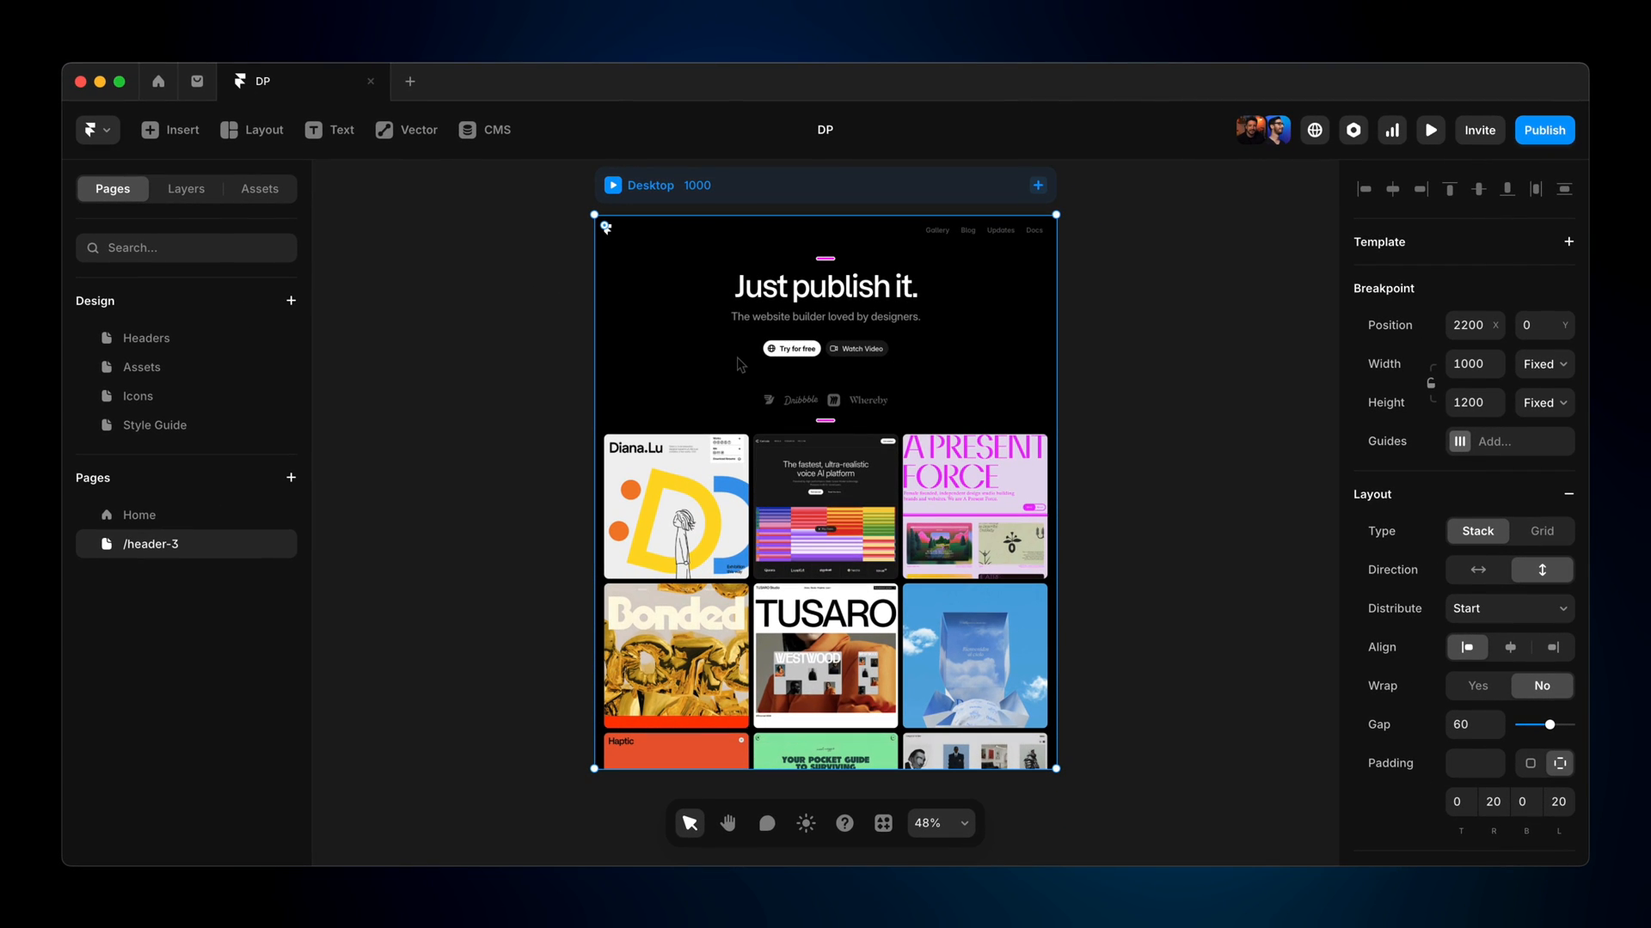
Add a Tablet breakpoint beside Desktop and enter 'madefree' as the framer.website subdomain.
{"action": "left_click", "coordinate": [1036, 186]}
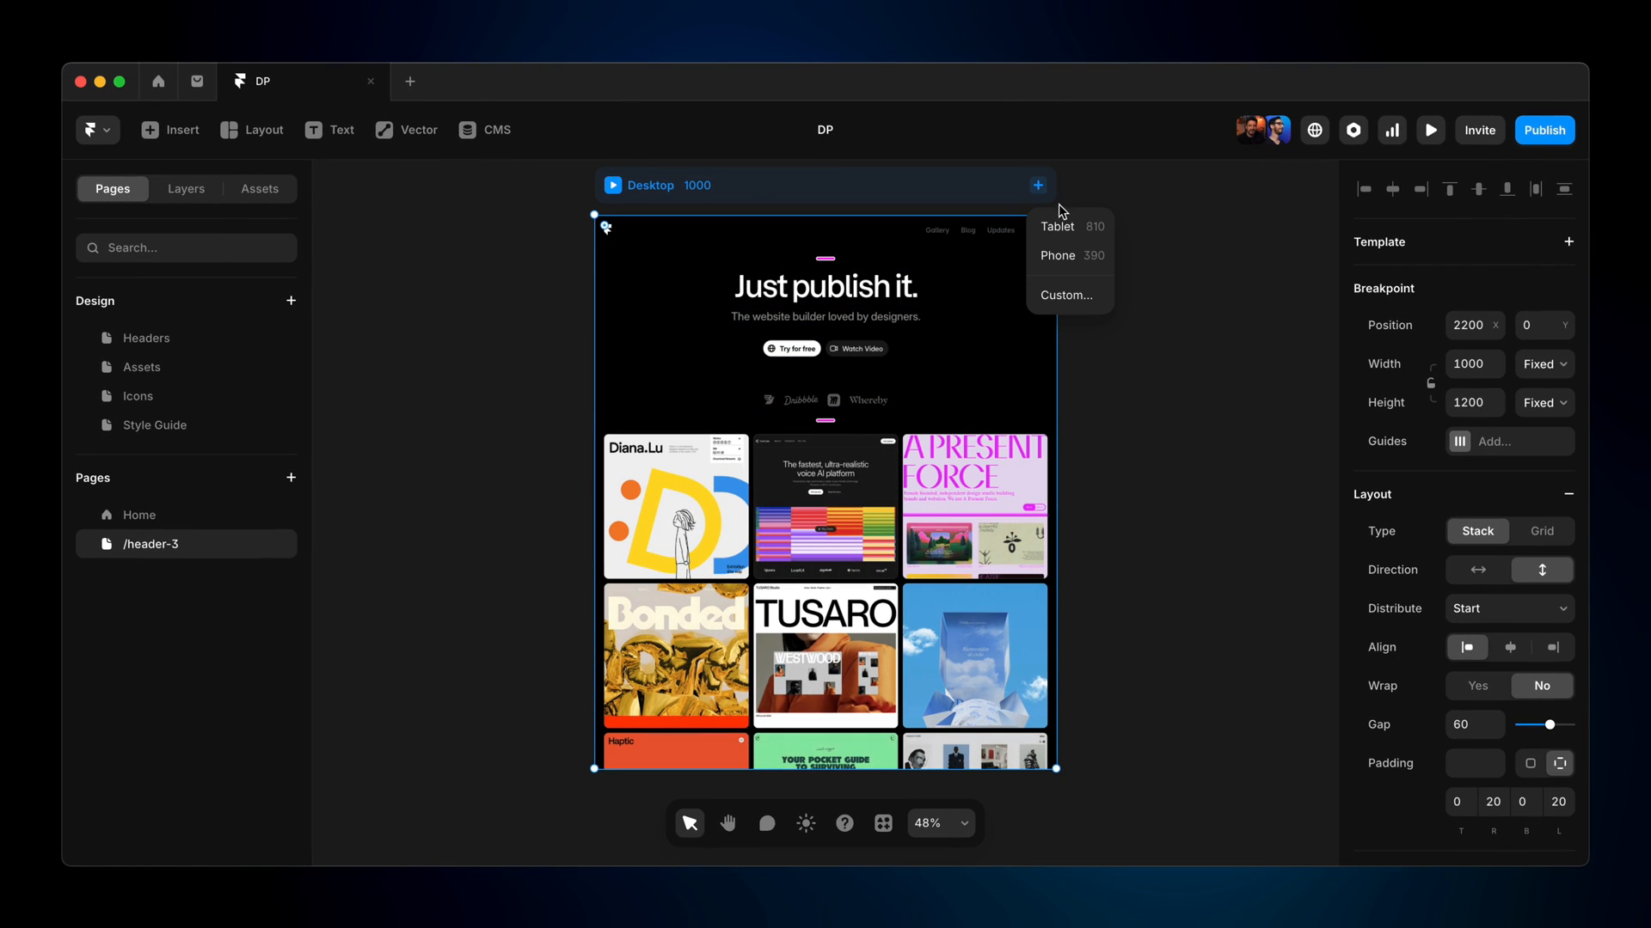
{"action": "left_click", "coordinate": [1055, 225]}
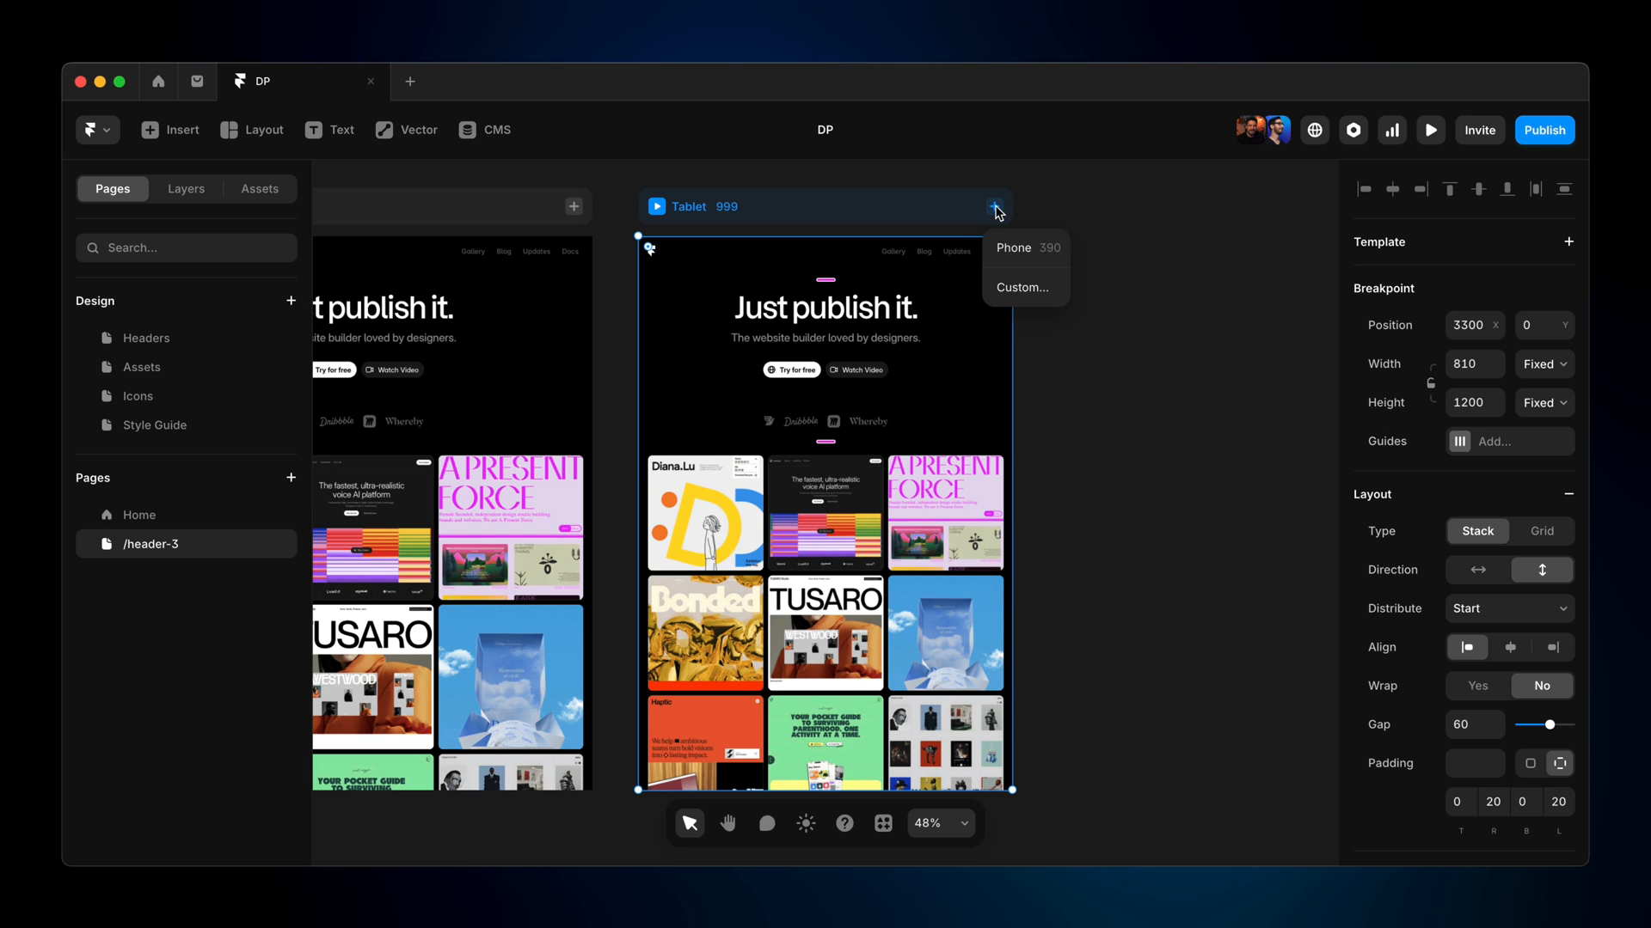
{"action": "left_click", "coordinate": [1543, 130]}
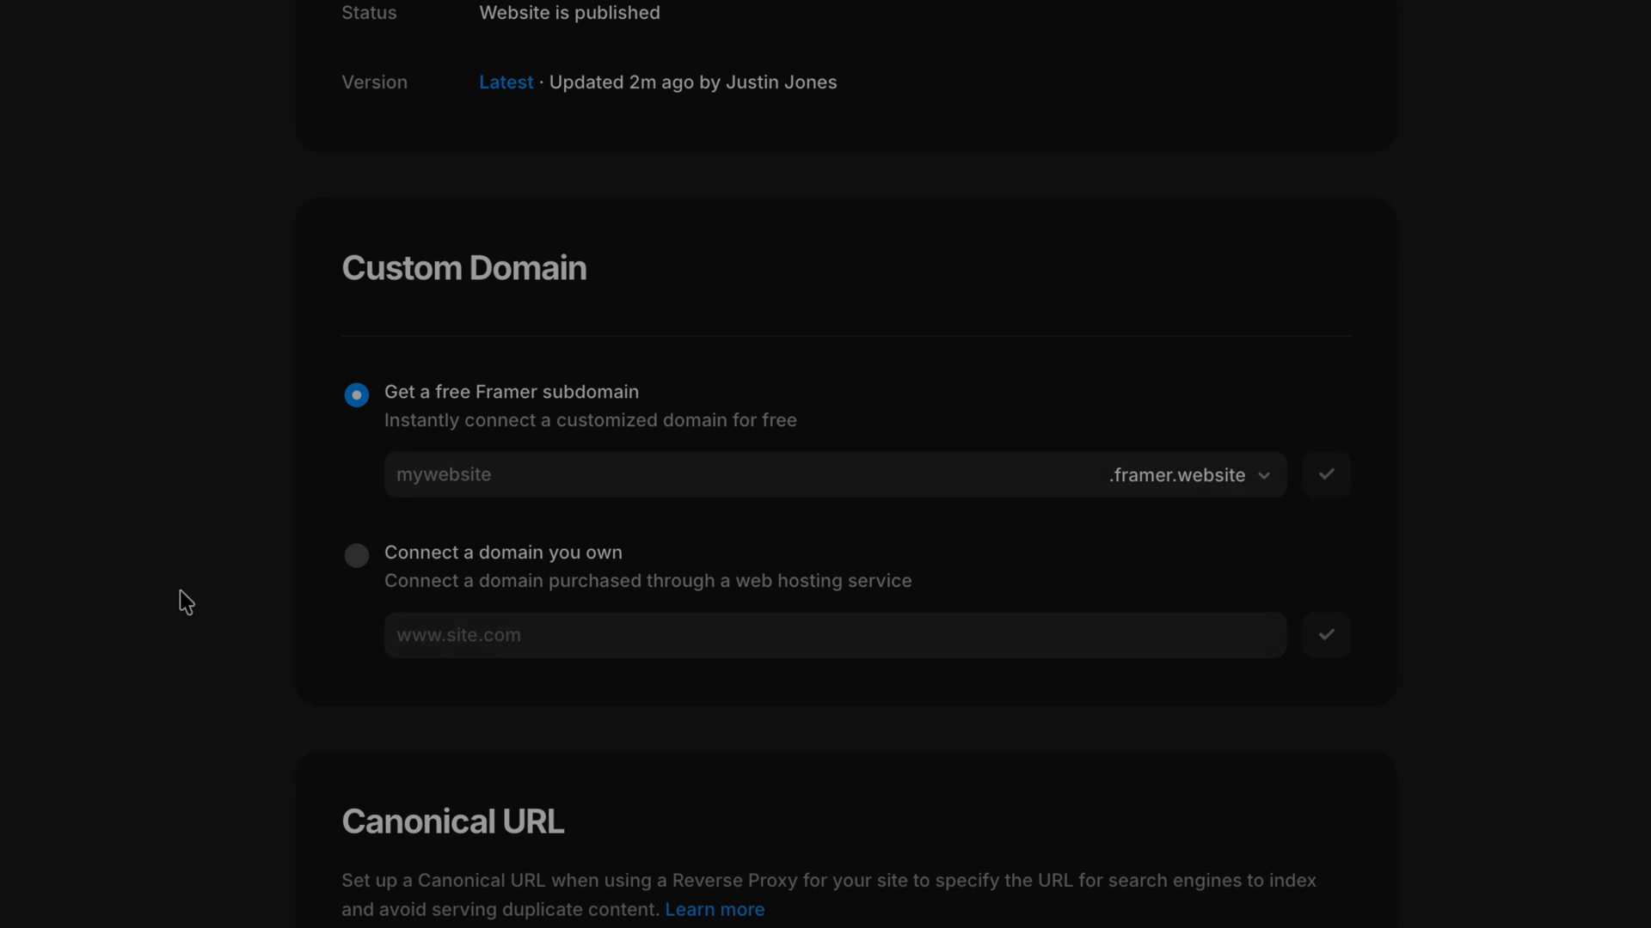
{"action": "type", "text": "madefree"}
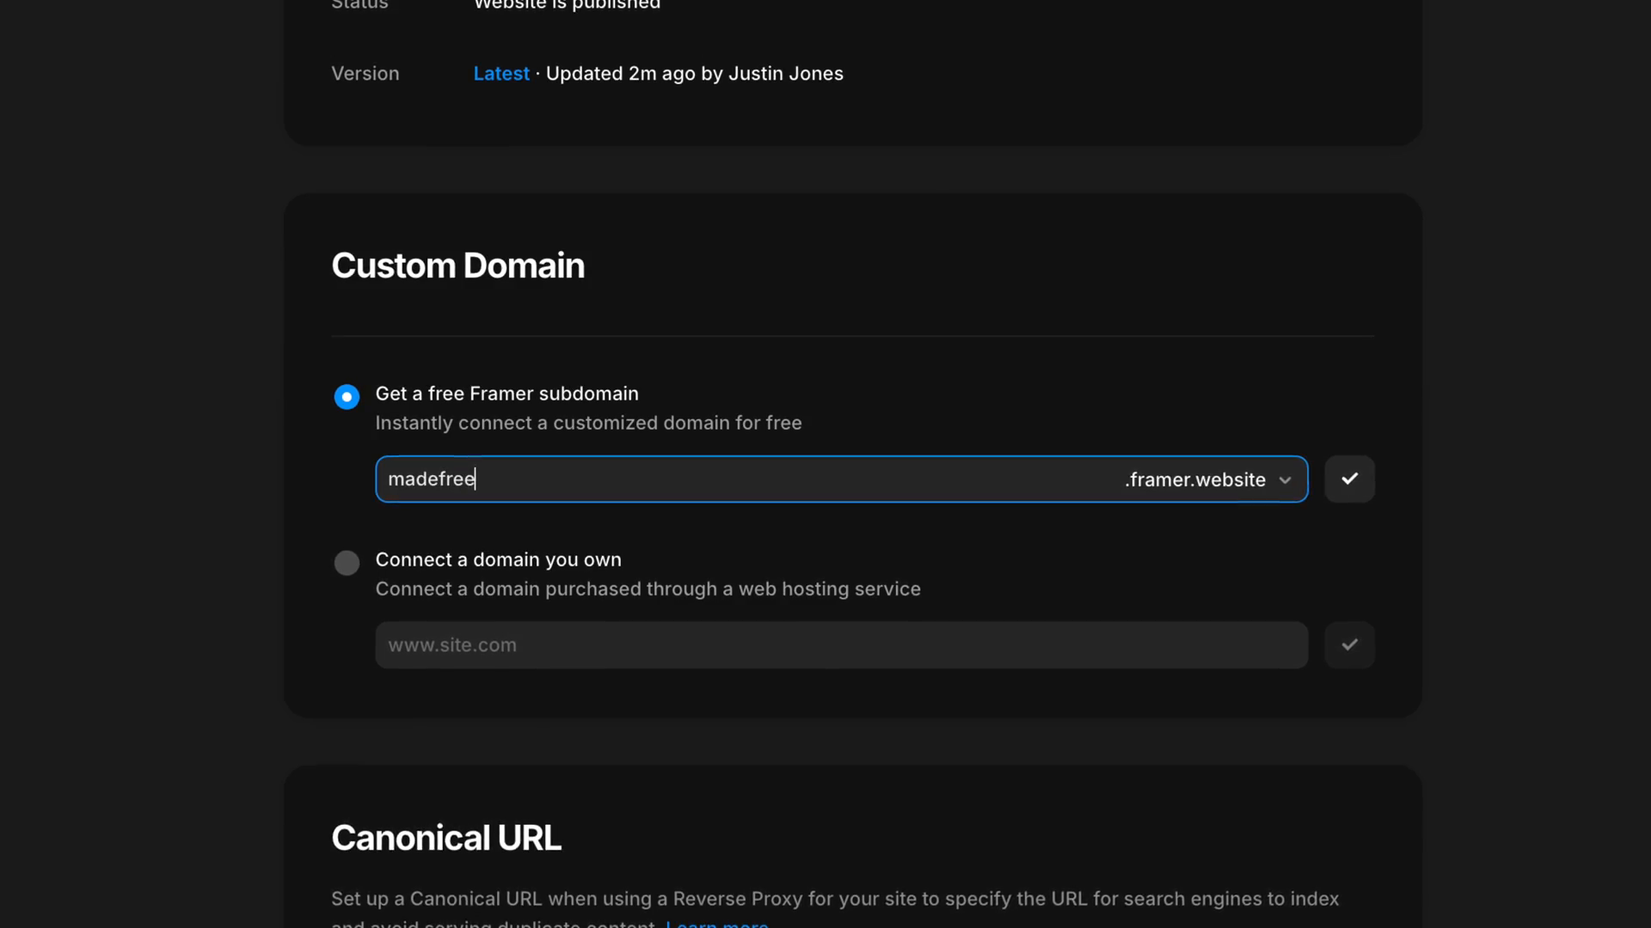